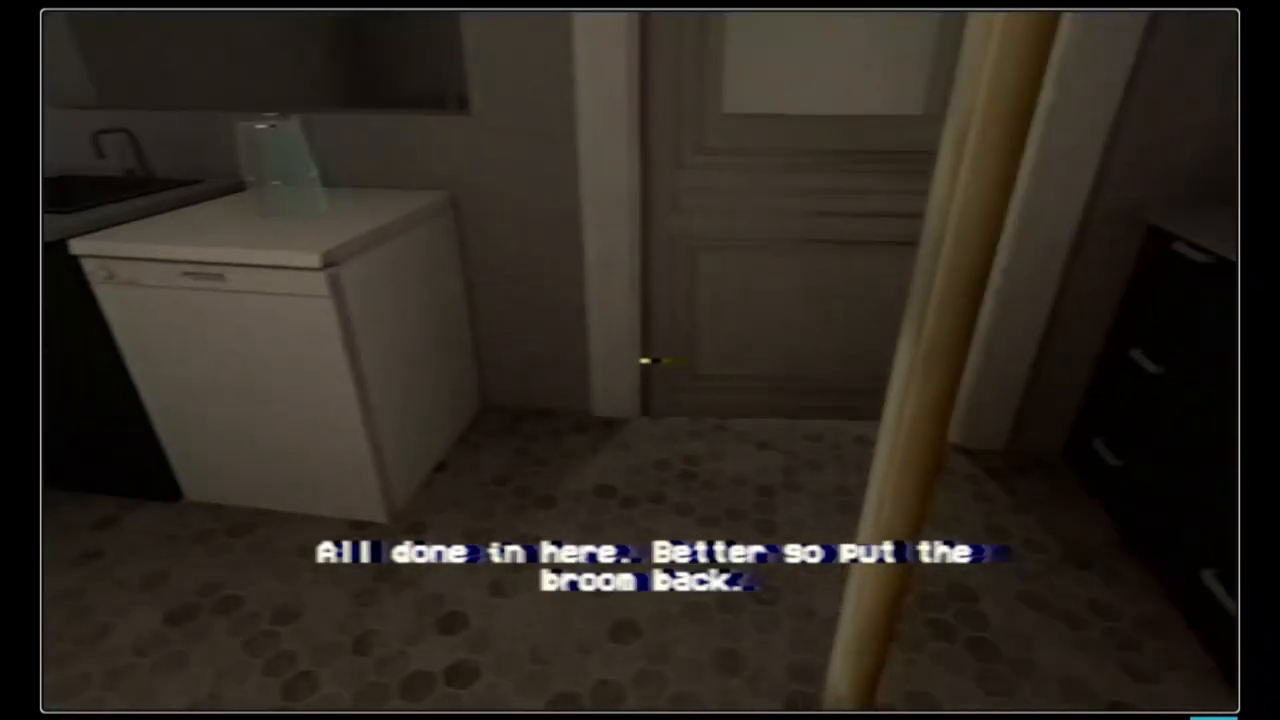
mouse_move(640, 360)
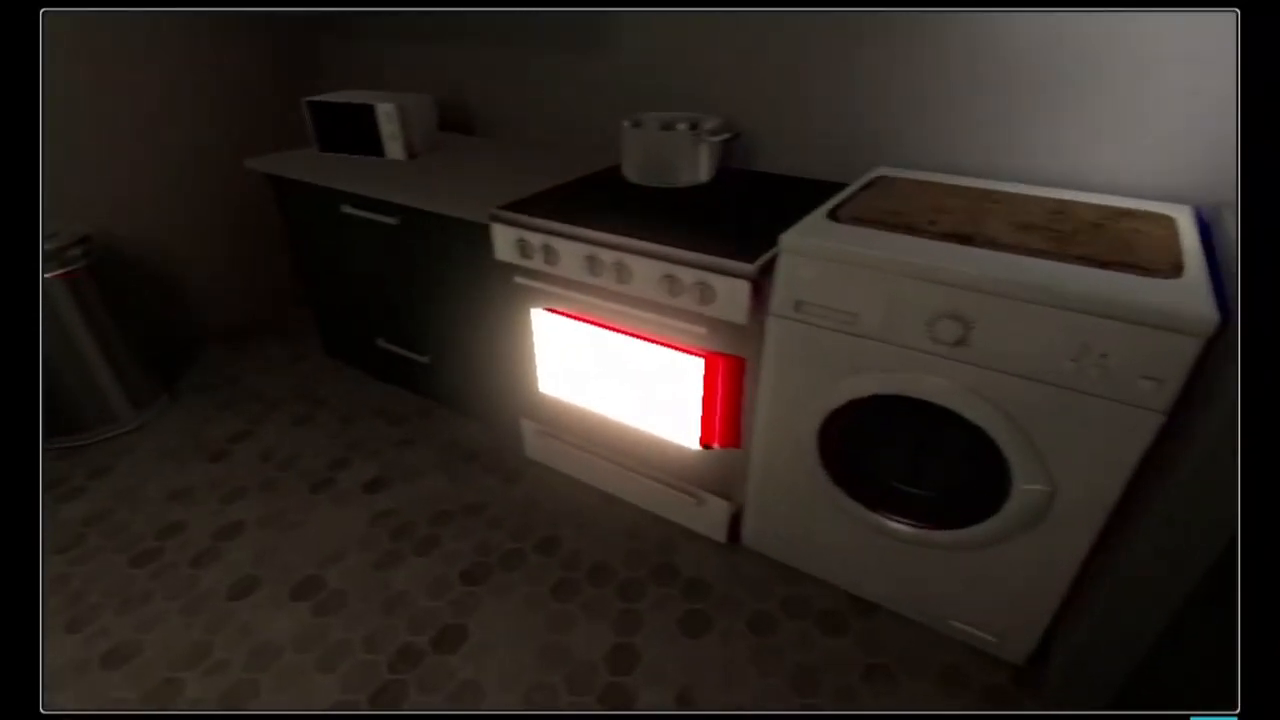
mouse_move(640, 360)
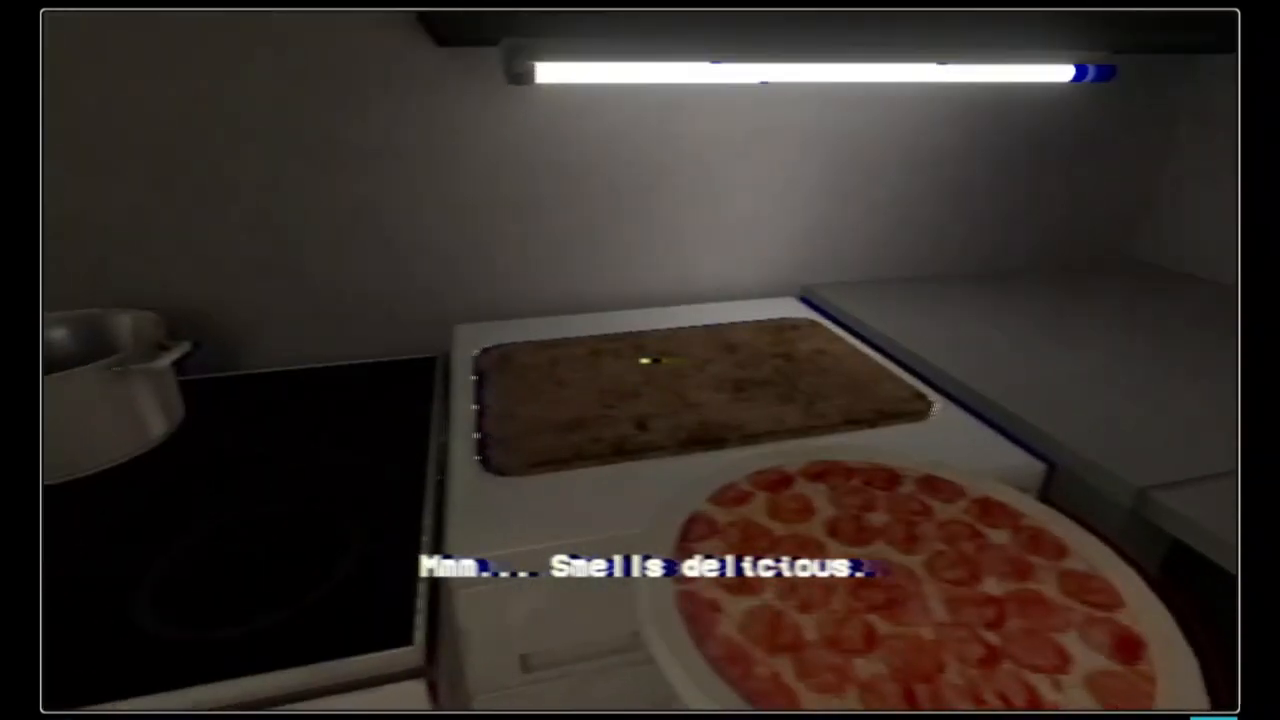
mouse_move(640, 360)
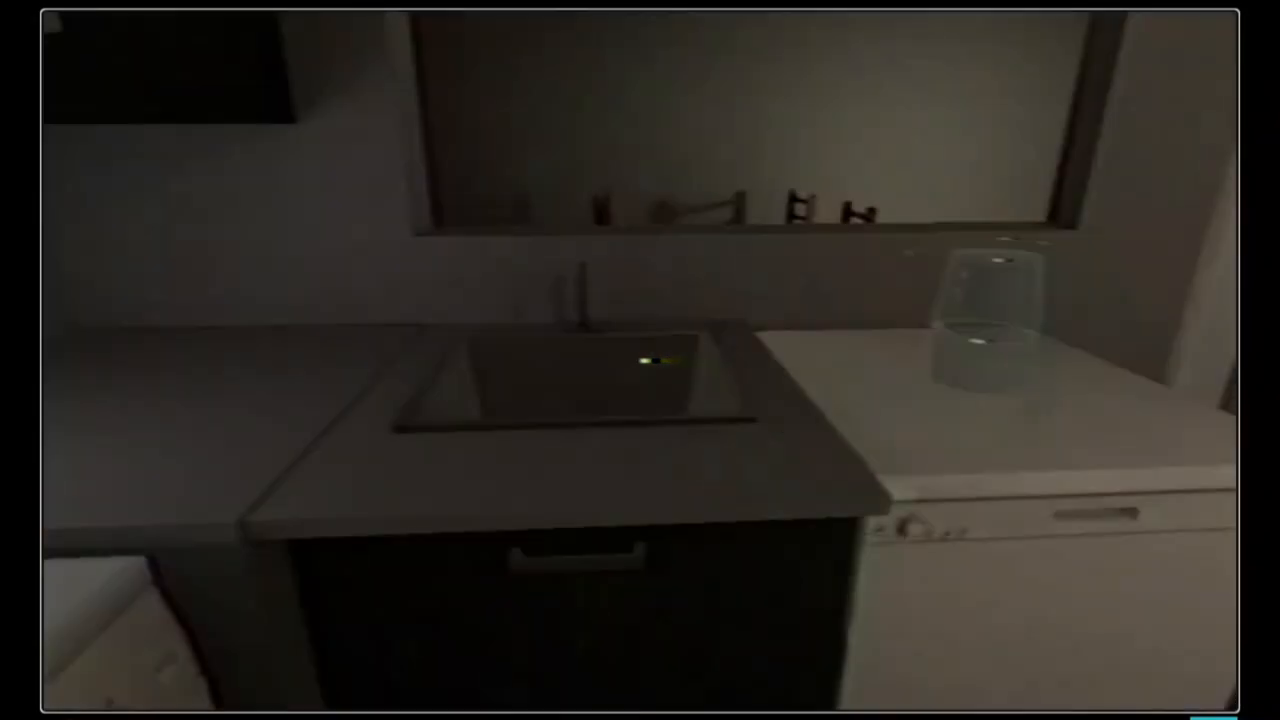
mouse_move(640, 360)
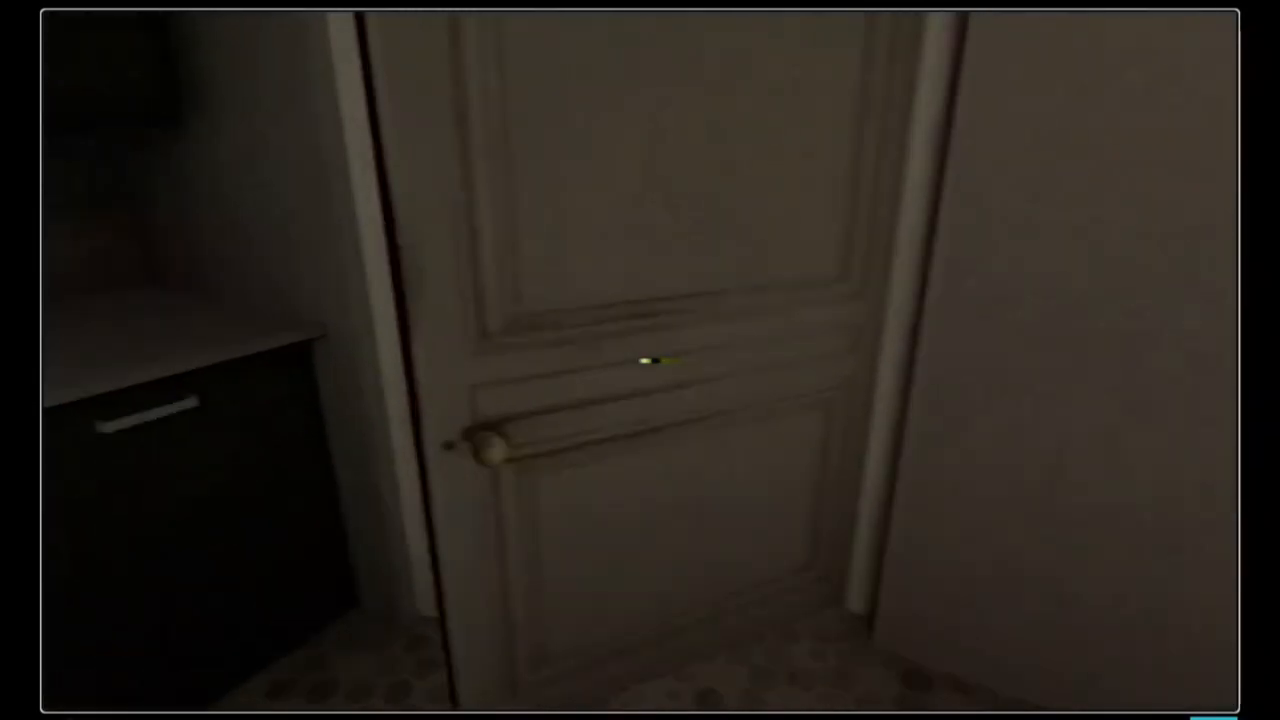
mouse_move(640, 360)
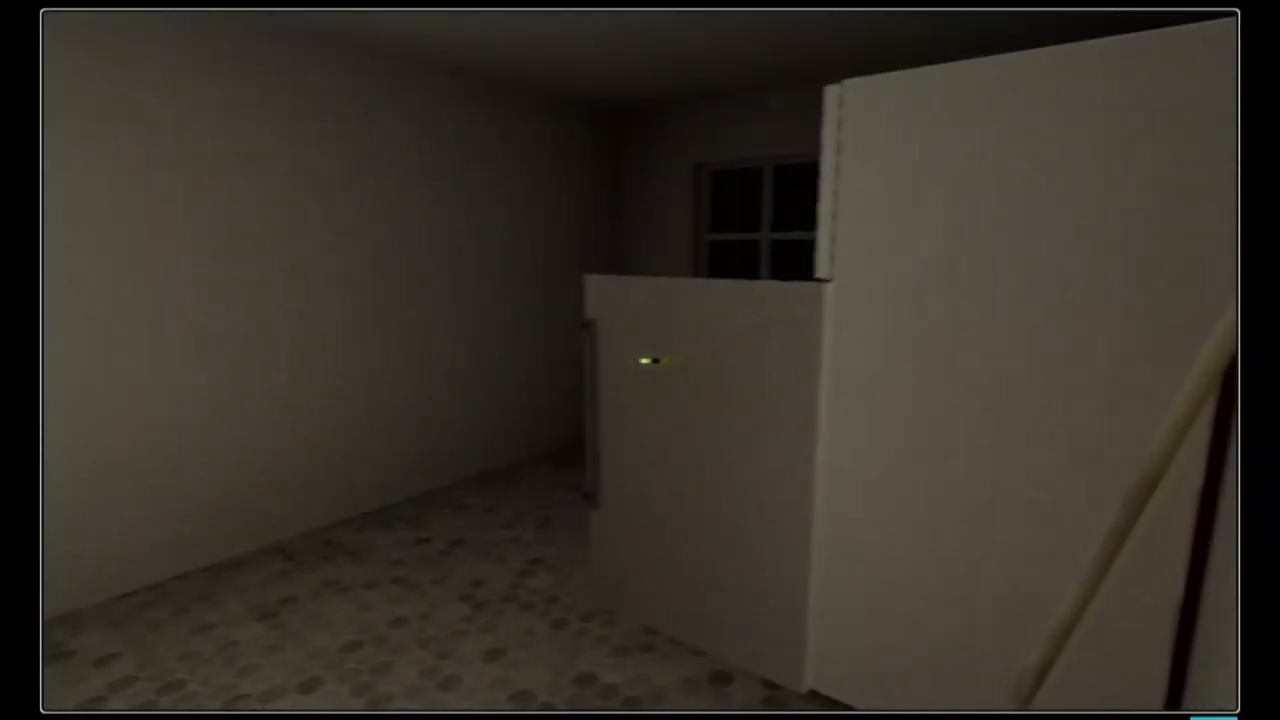
mouse_move(640, 360)
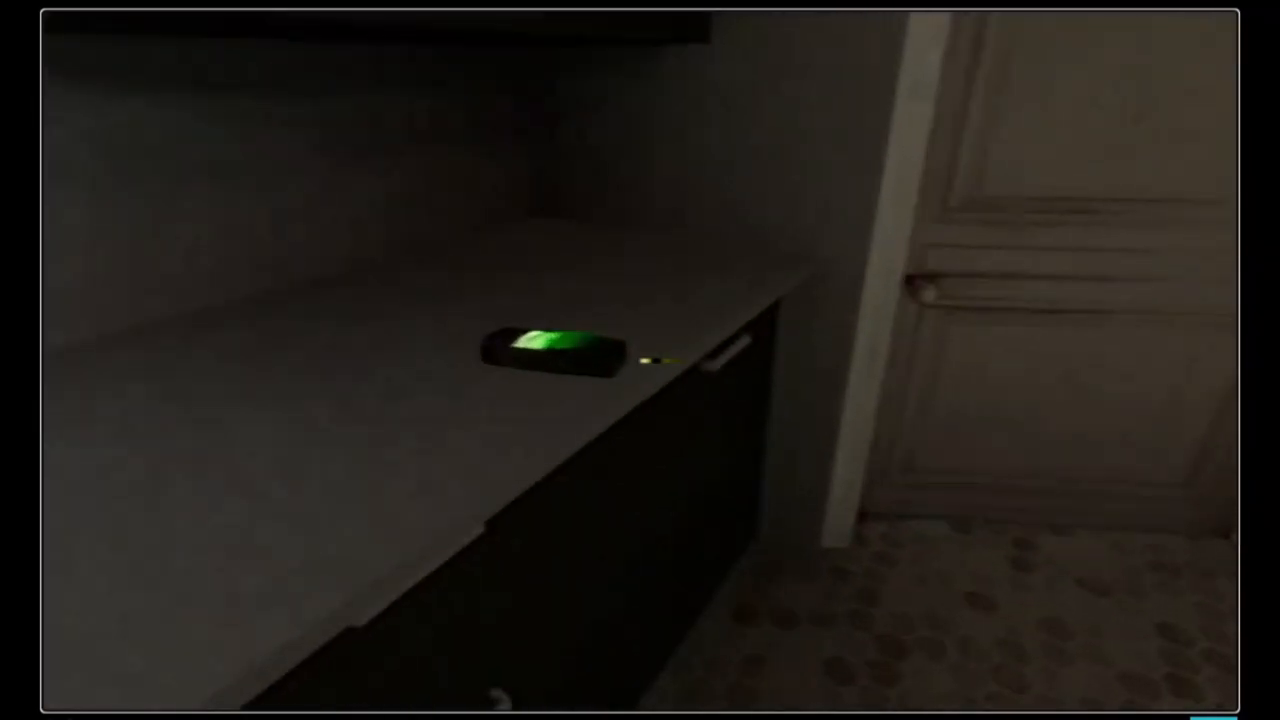
mouse_move(640, 360)
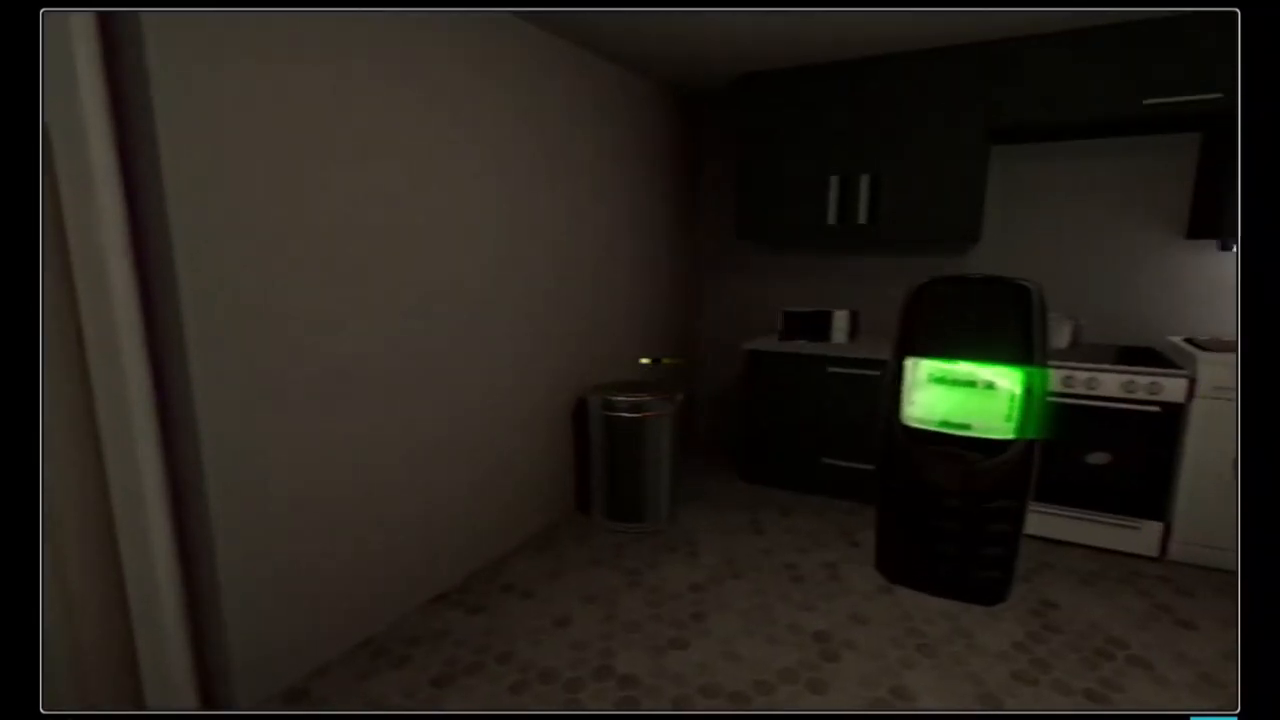
mouse_move(640, 360)
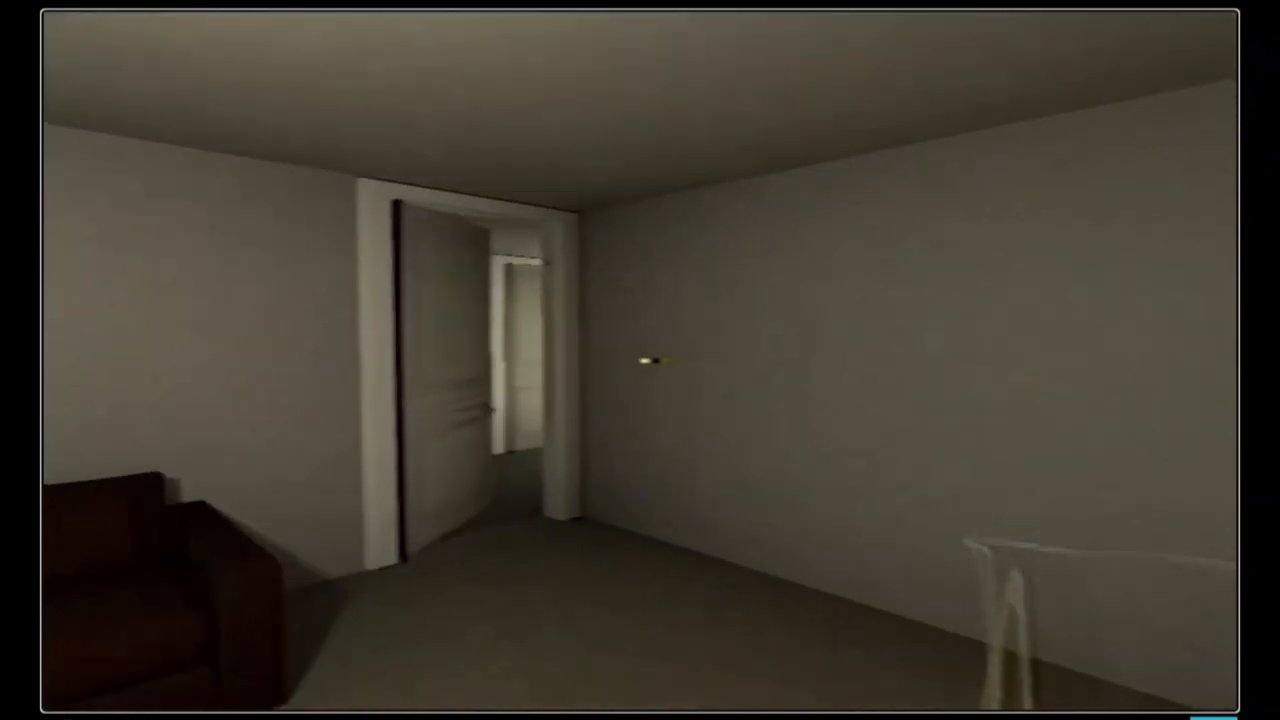
mouse_move(640, 360)
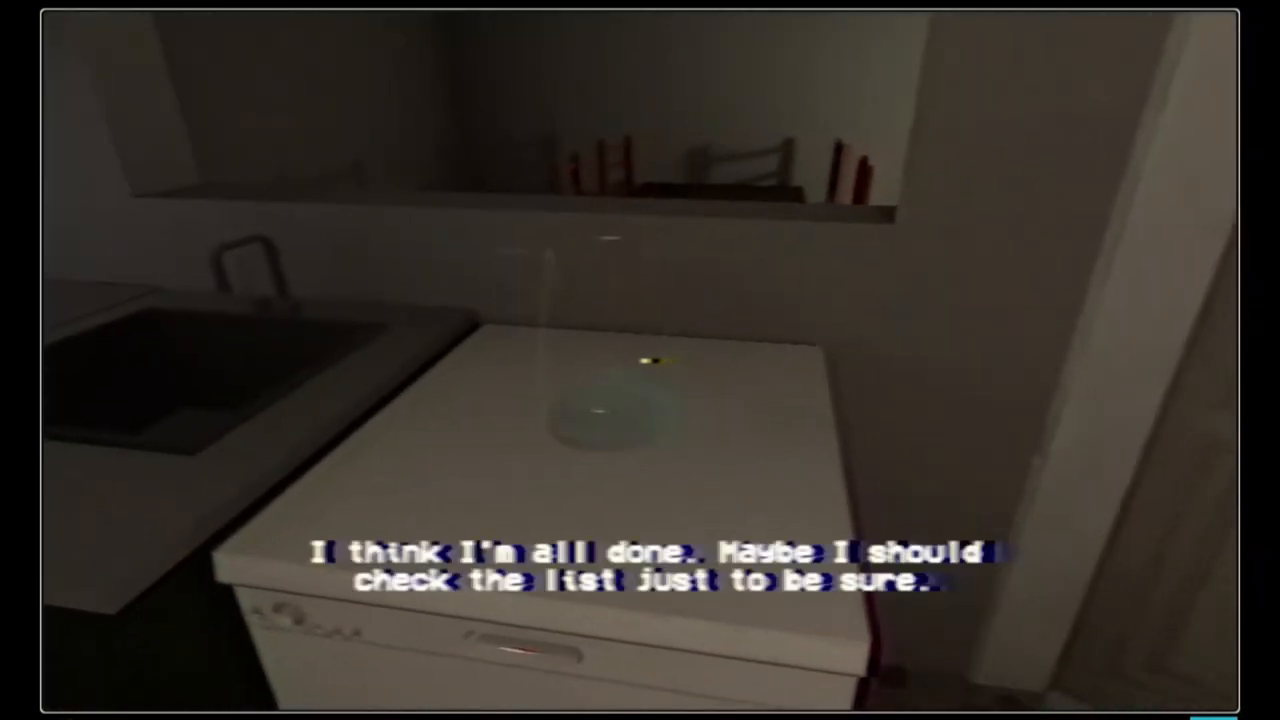
mouse_move(640, 360)
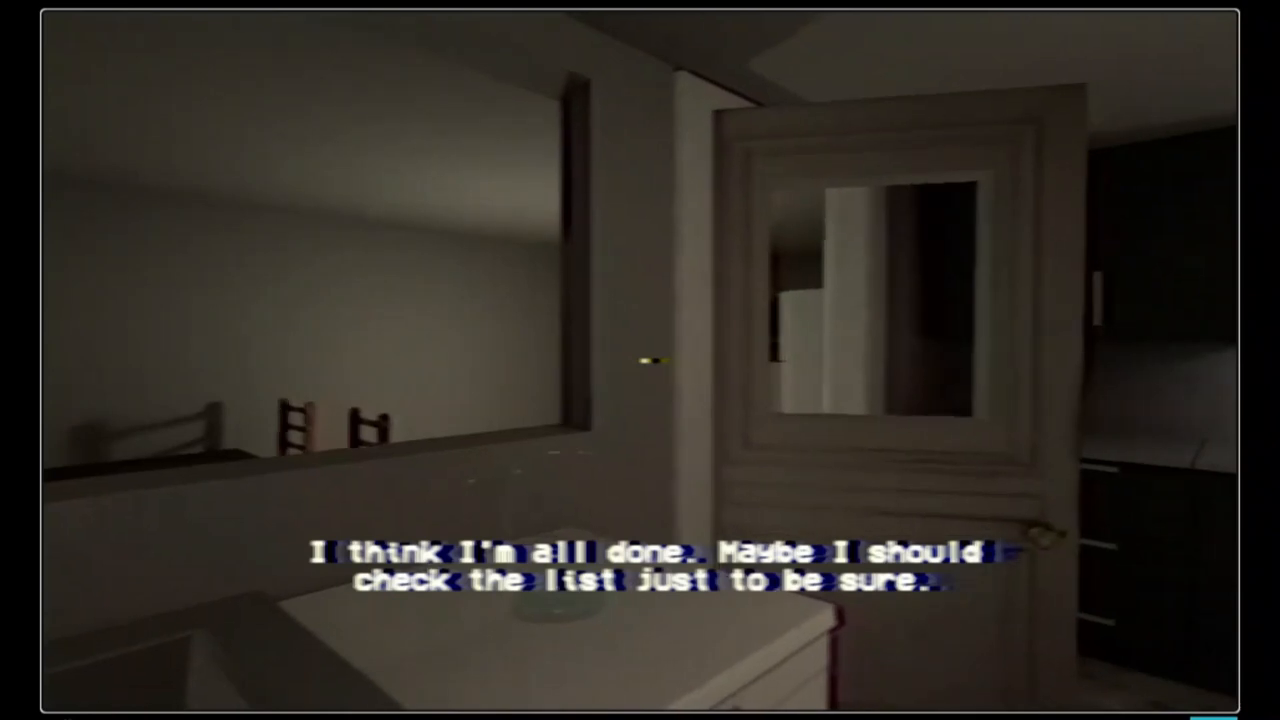
mouse_move(640, 360)
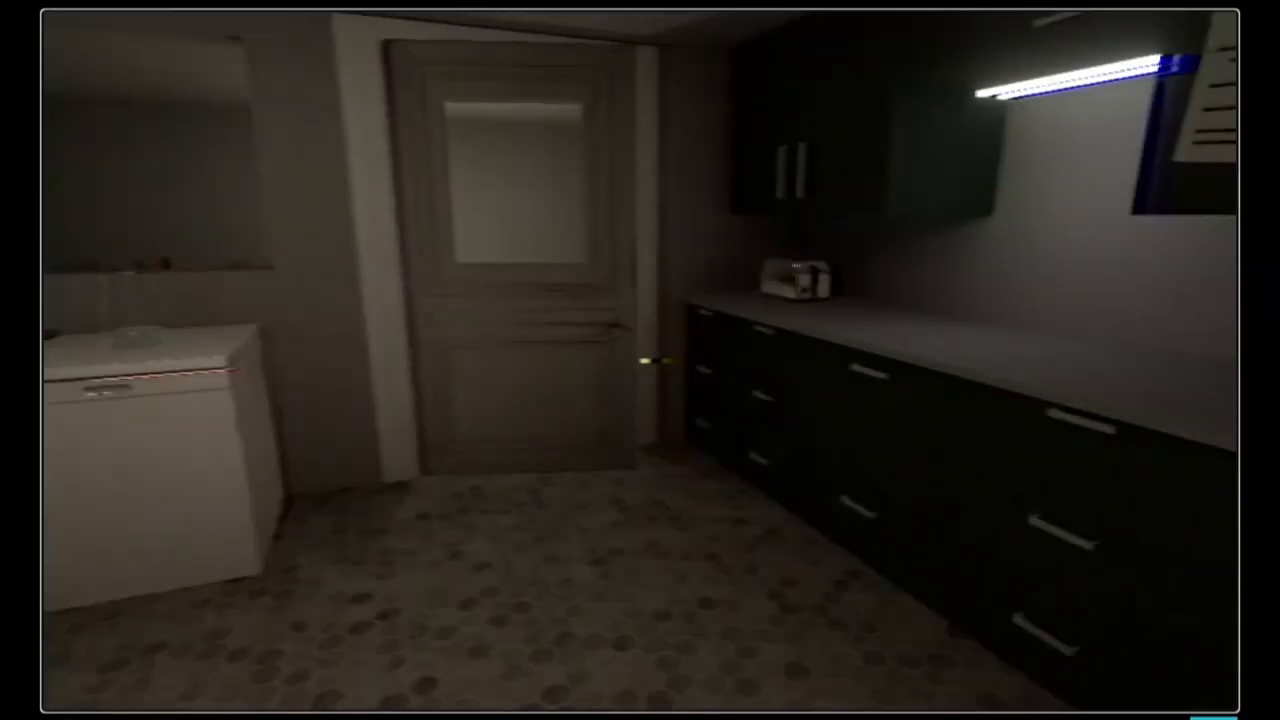
mouse_move(640, 360)
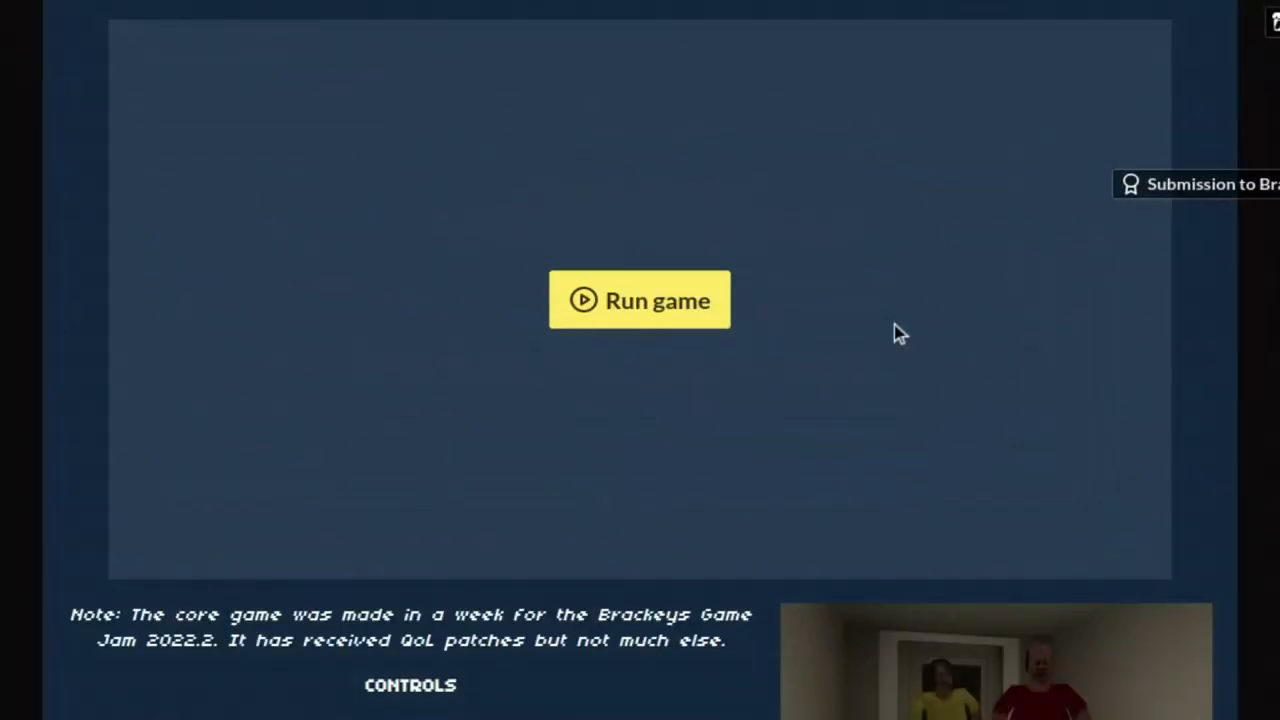
- Relaunch the game from its itch.io page and expand it to full screen
click(640, 300)
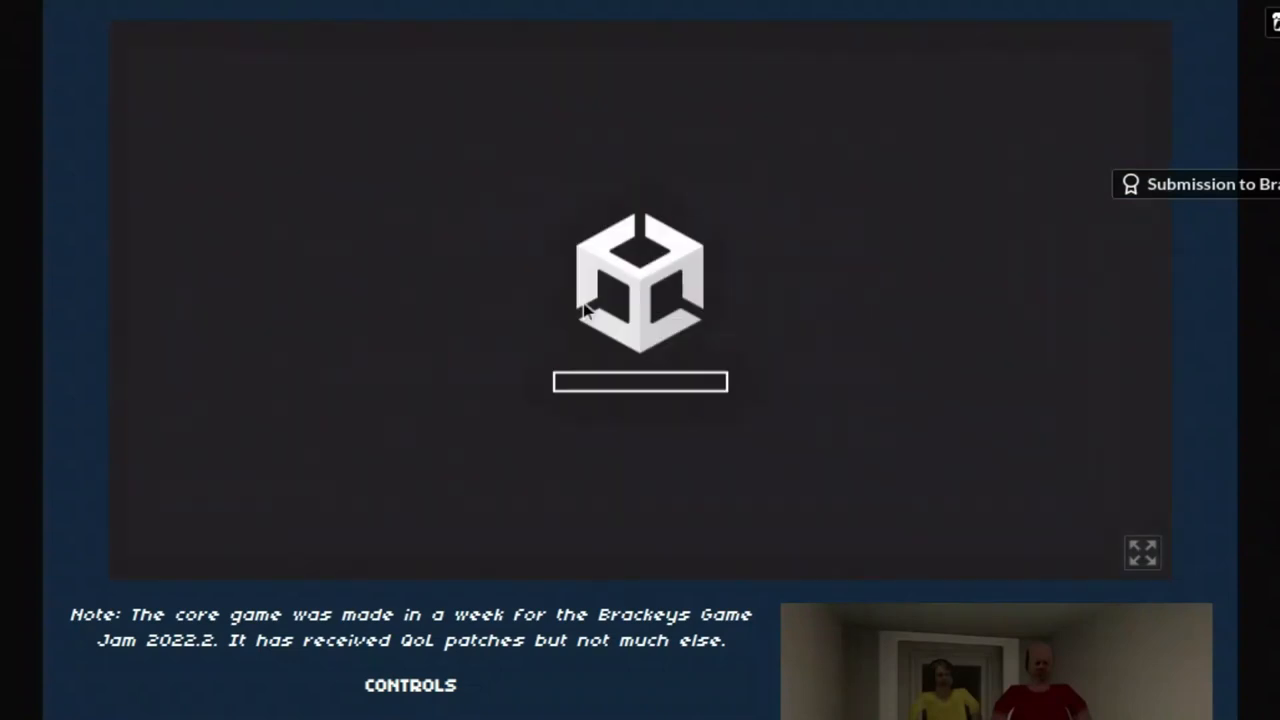
mouse_move(1136, 564)
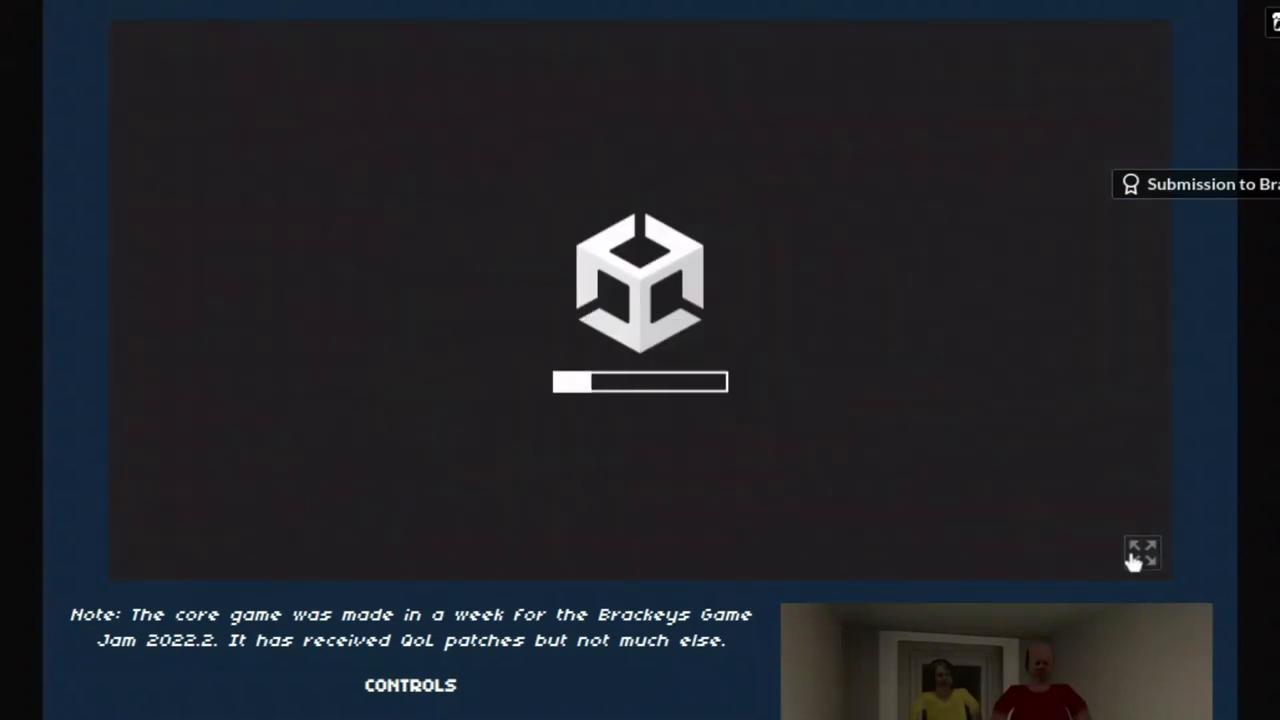
click(1140, 552)
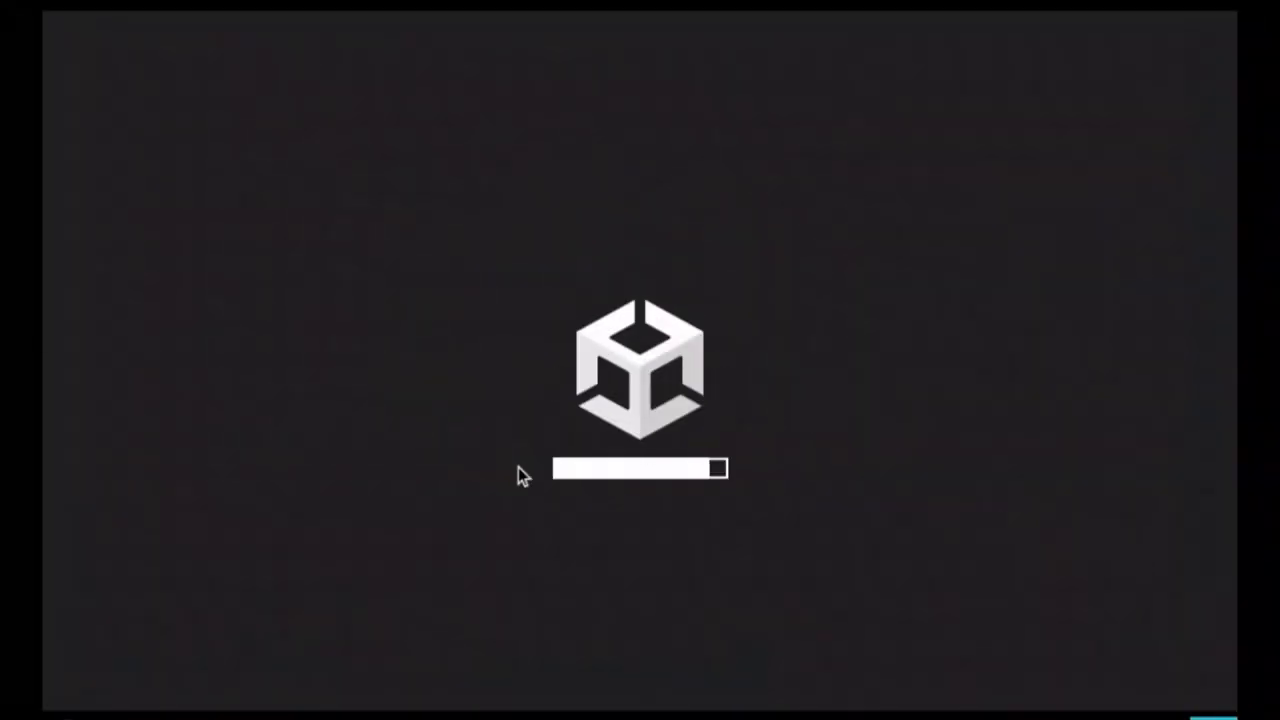
mouse_move(230, 344)
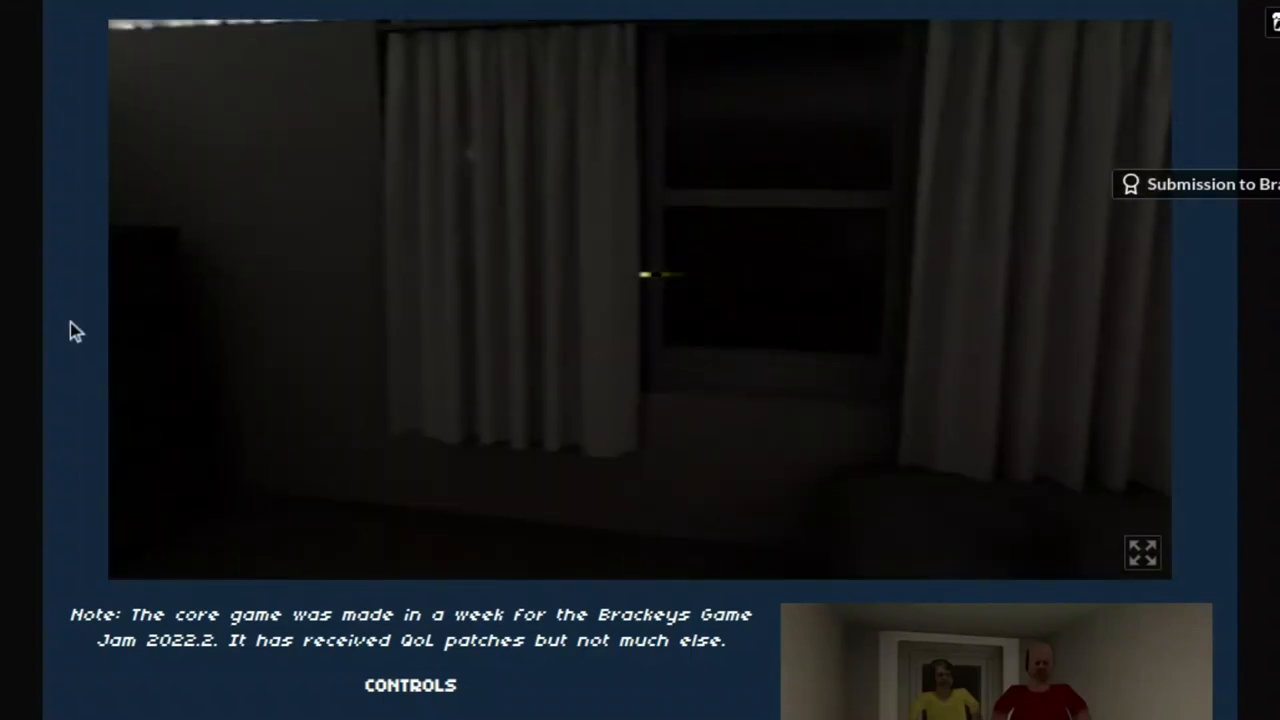
mouse_move(30, 336)
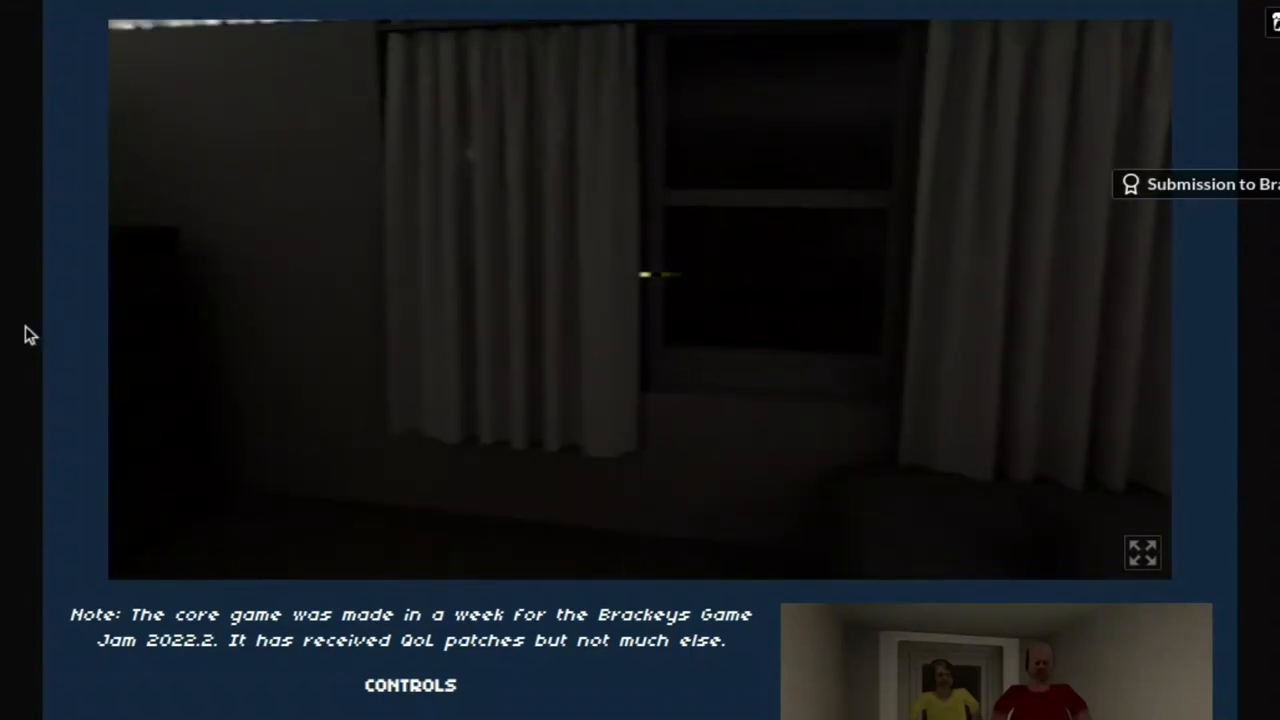